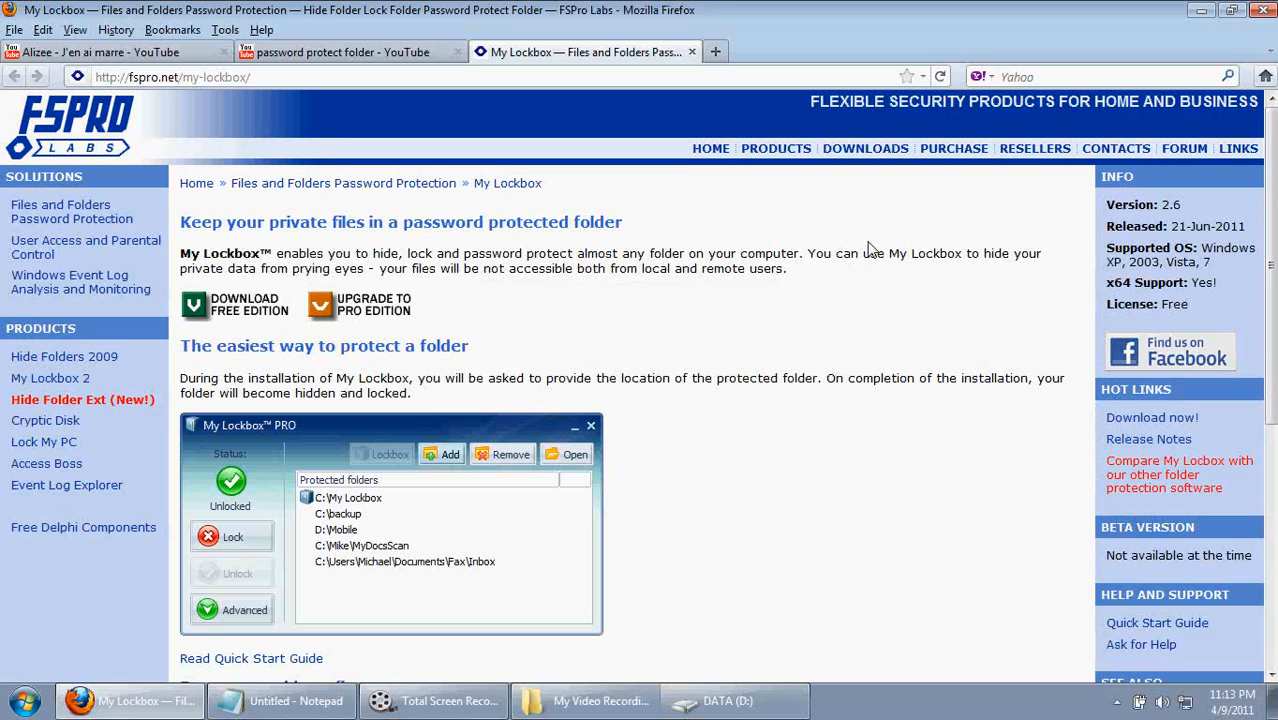
Launch My Lockbox Control Panel and enter its password to reach the settings showing Heshan HQ locked.
double_click(218, 222)
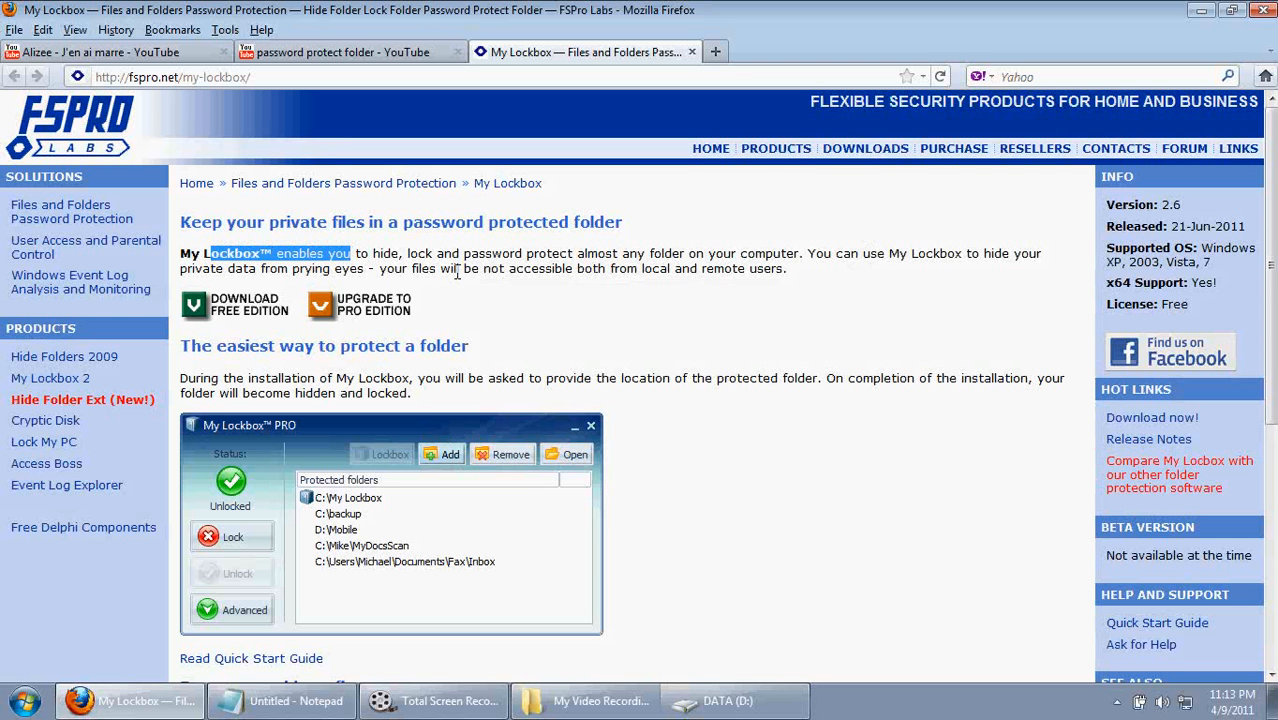
mouse_move(522, 272)
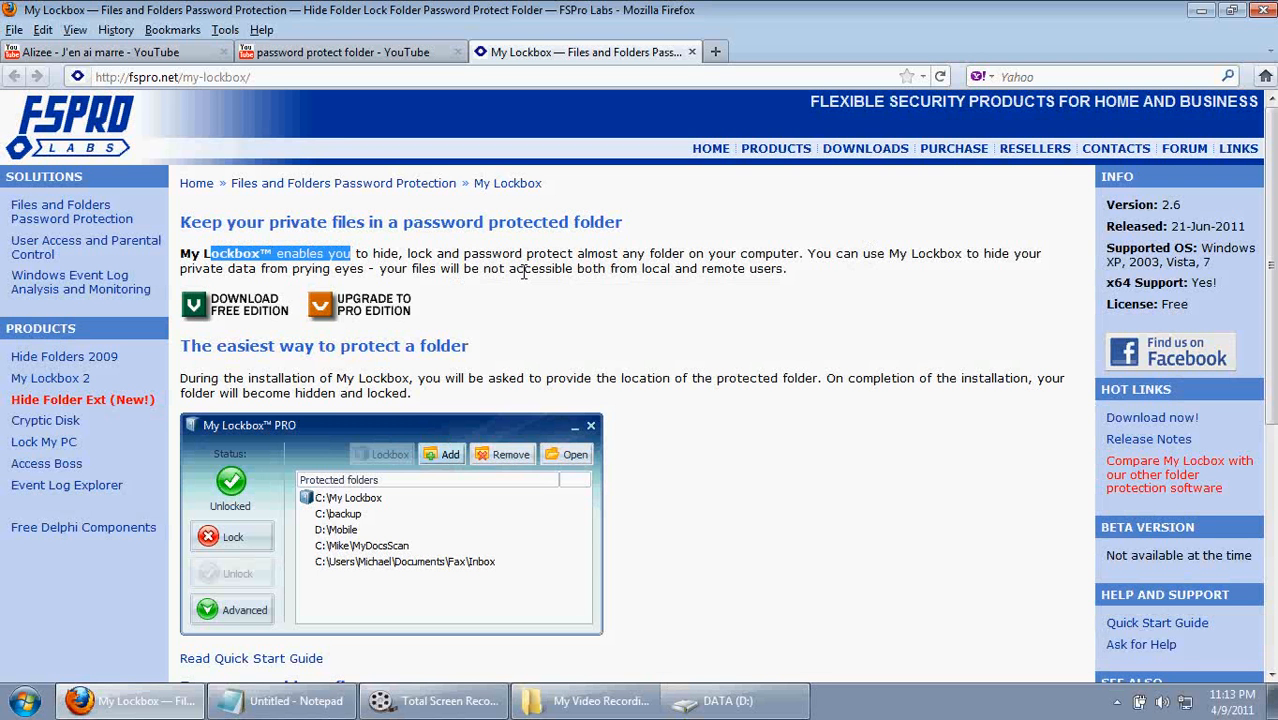
mouse_move(4, 482)
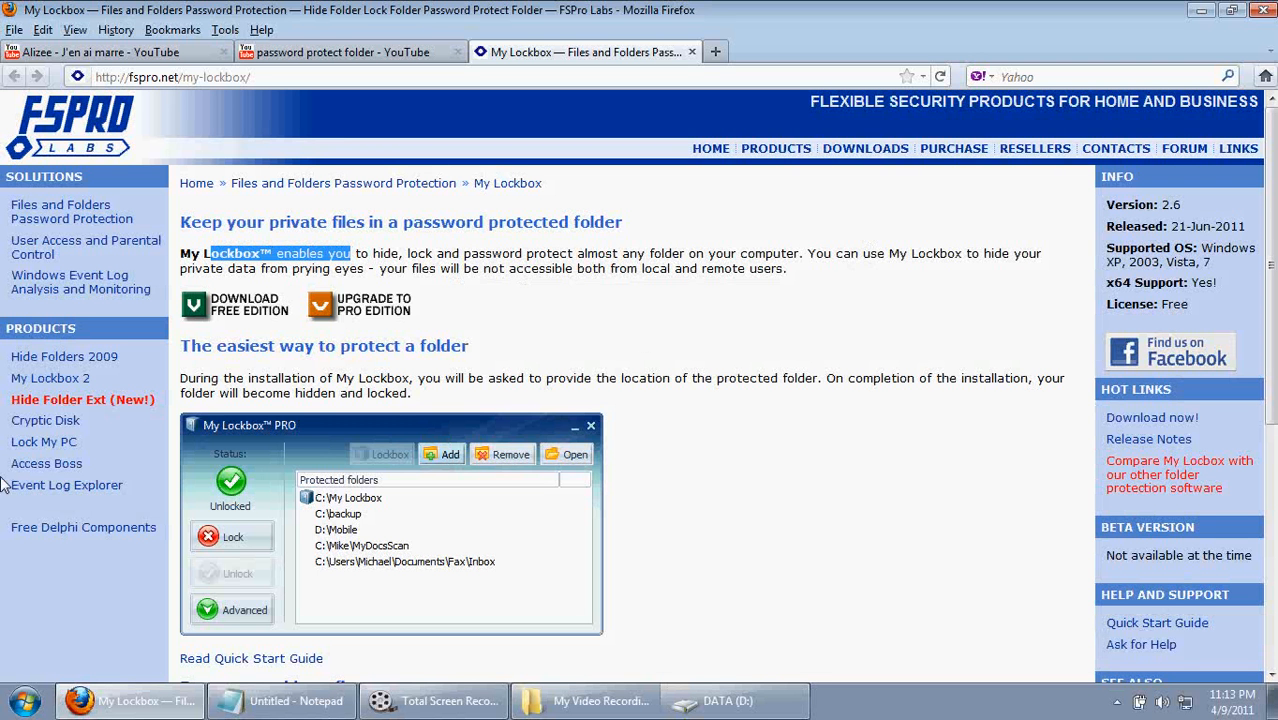
mouse_move(710, 360)
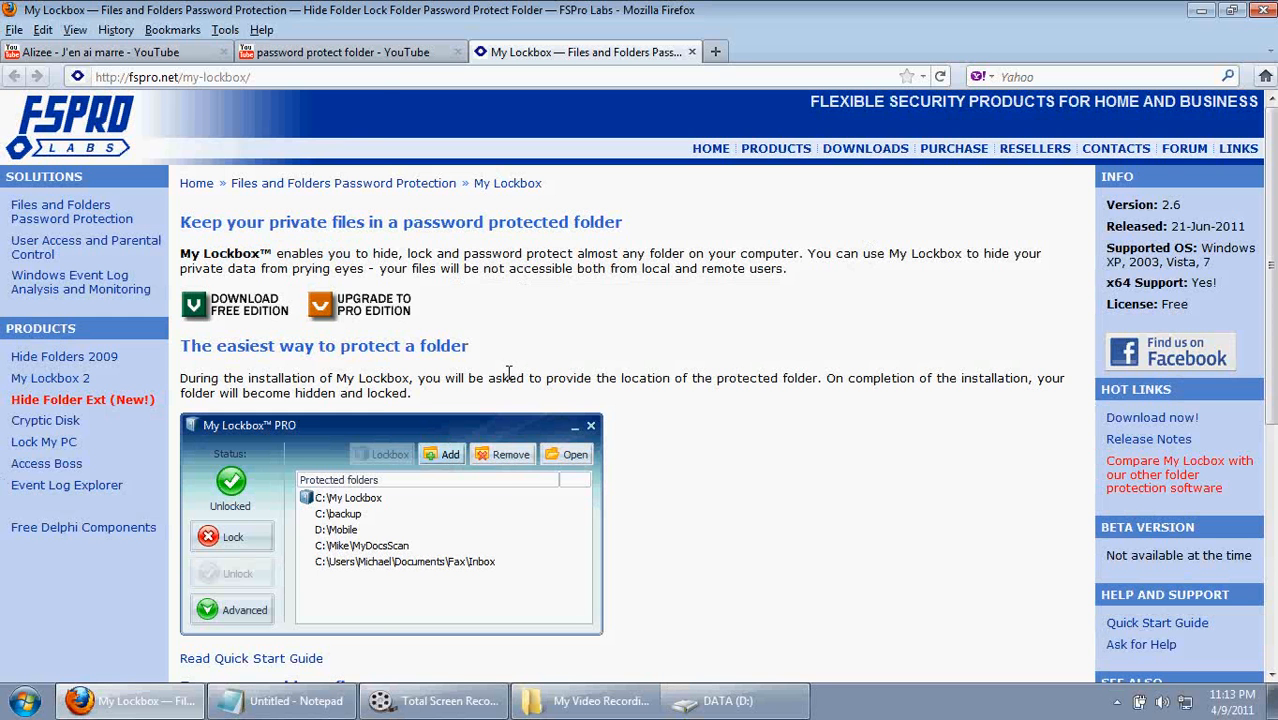
click(22, 700)
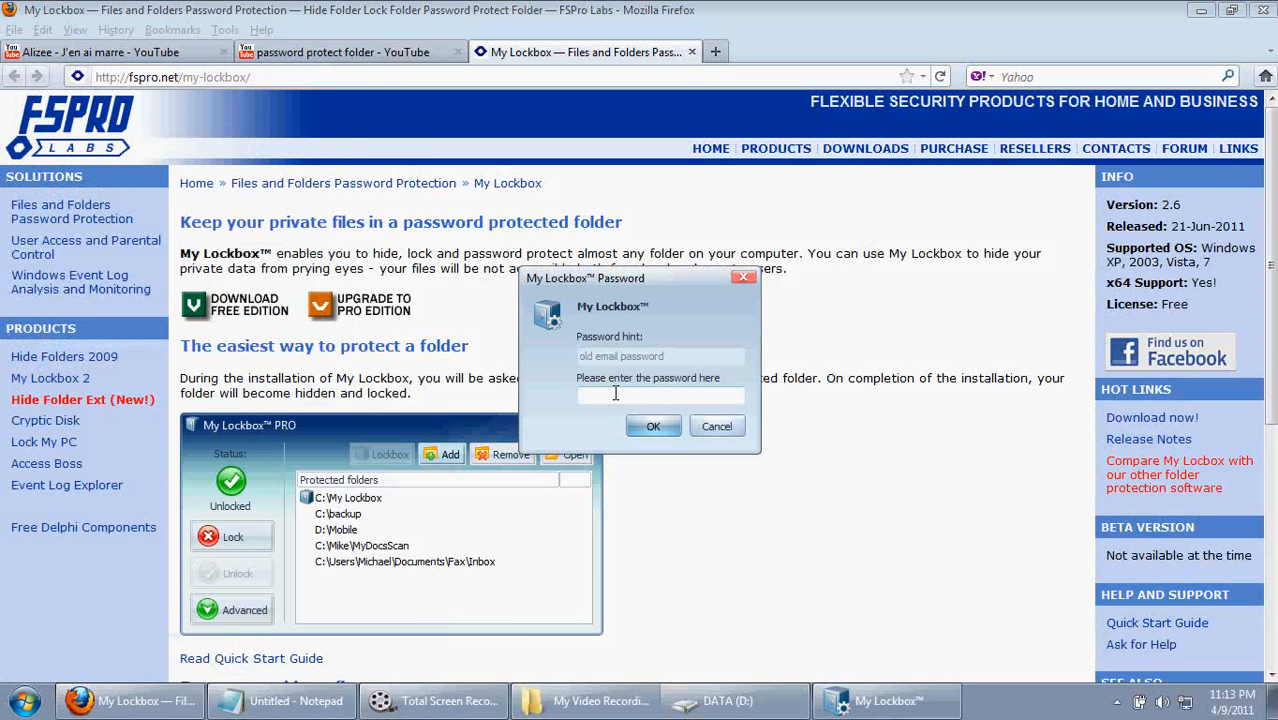
text(****)
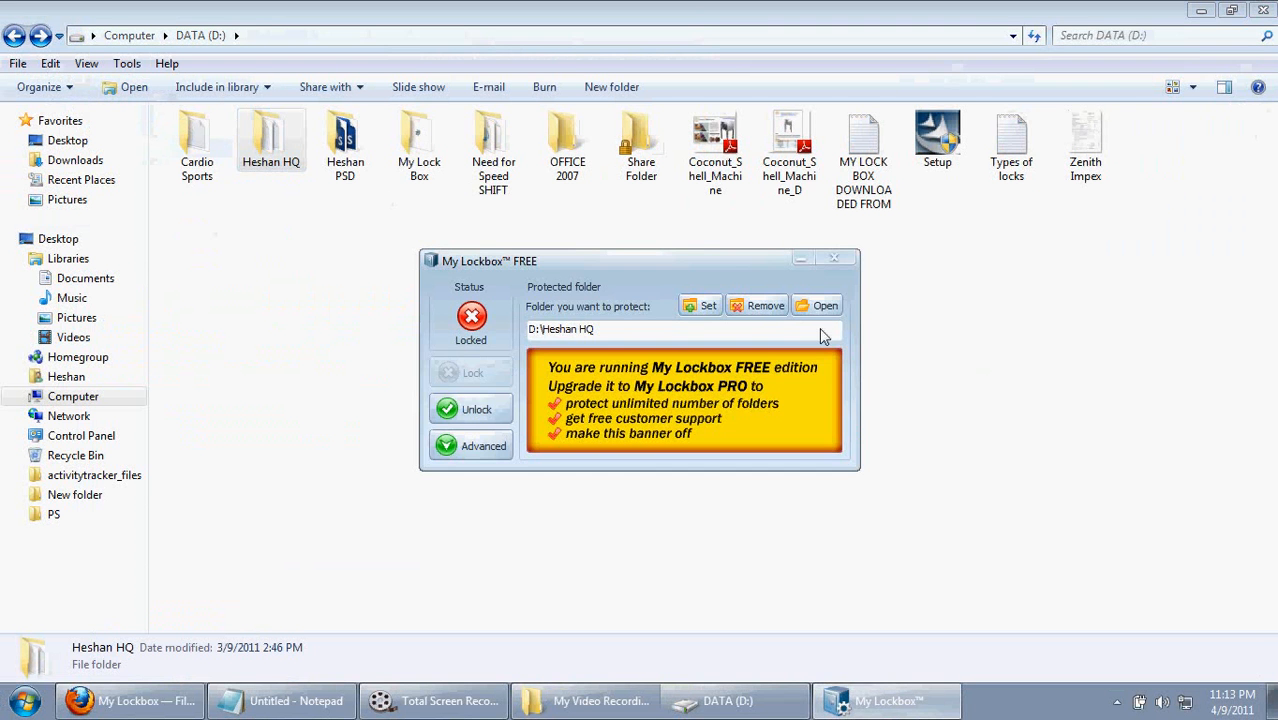
Close My Lockbox so Heshan HQ disappears from drive D, then begin a Start-menu search.
click(832, 258)
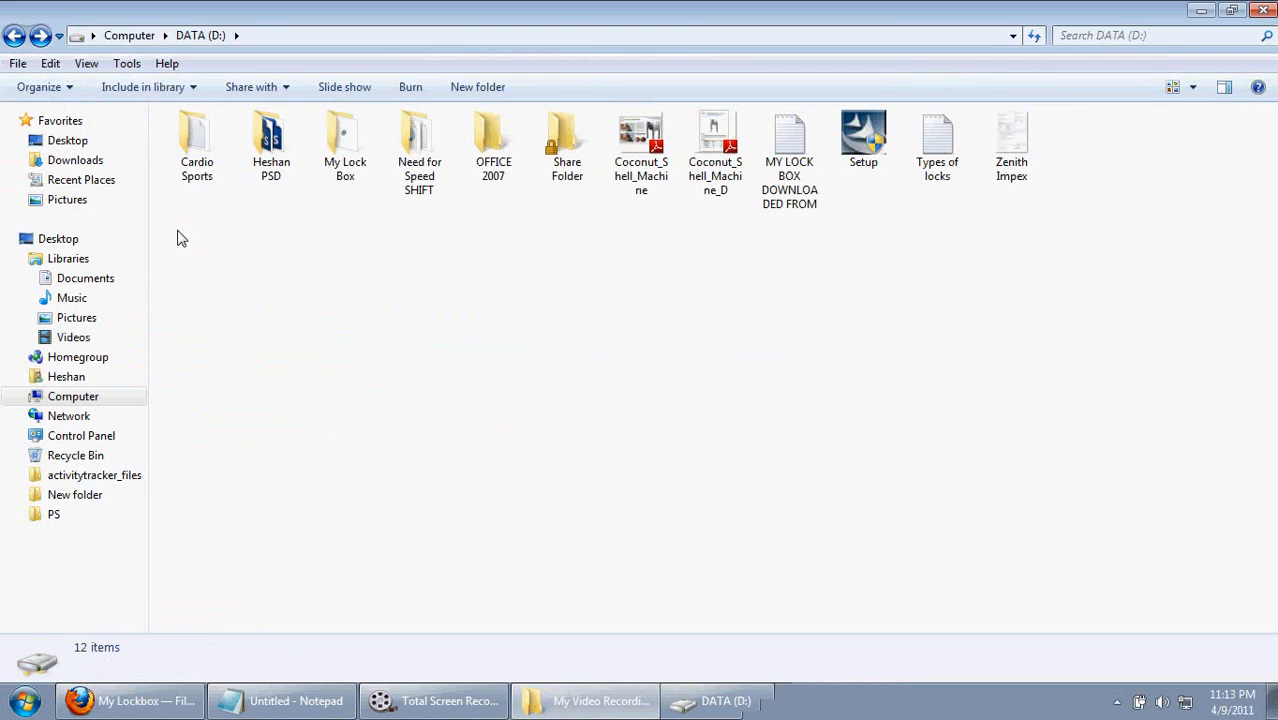
click(22, 700)
text(rem)
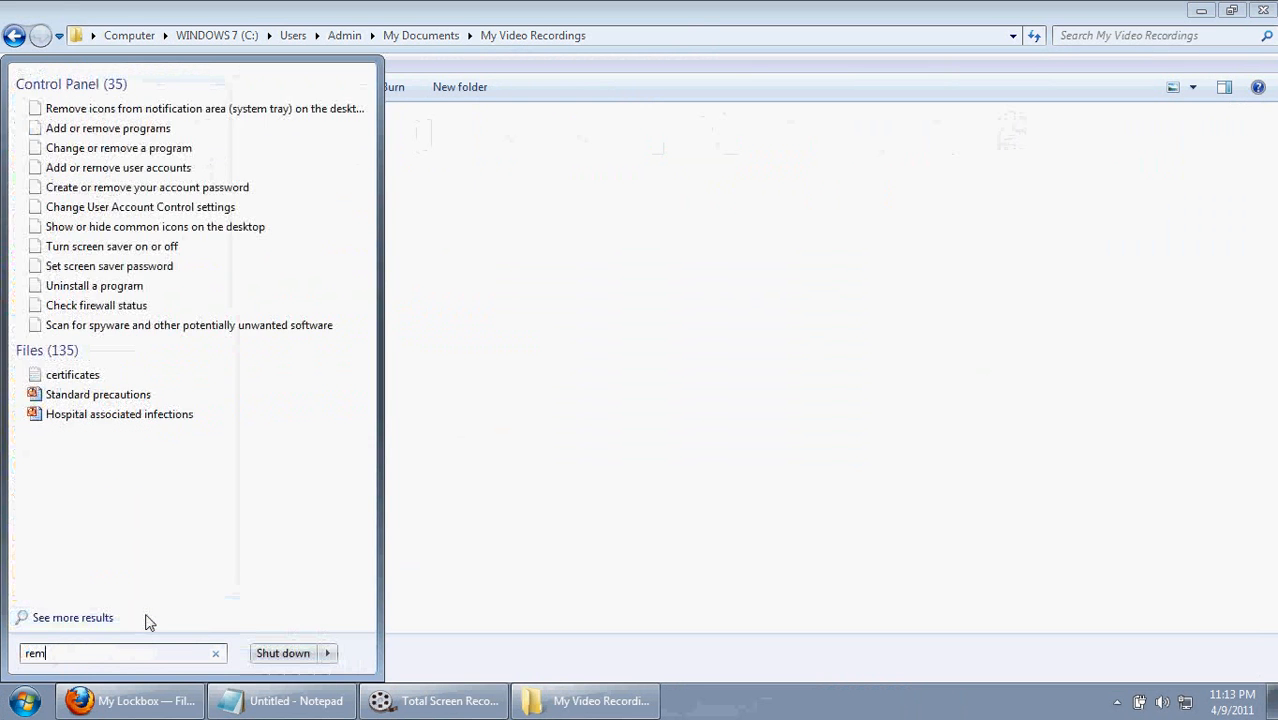
Search 'remove', select My Lockbox 2.6 in Programs and Features and launch its uninstall.
text(ove)
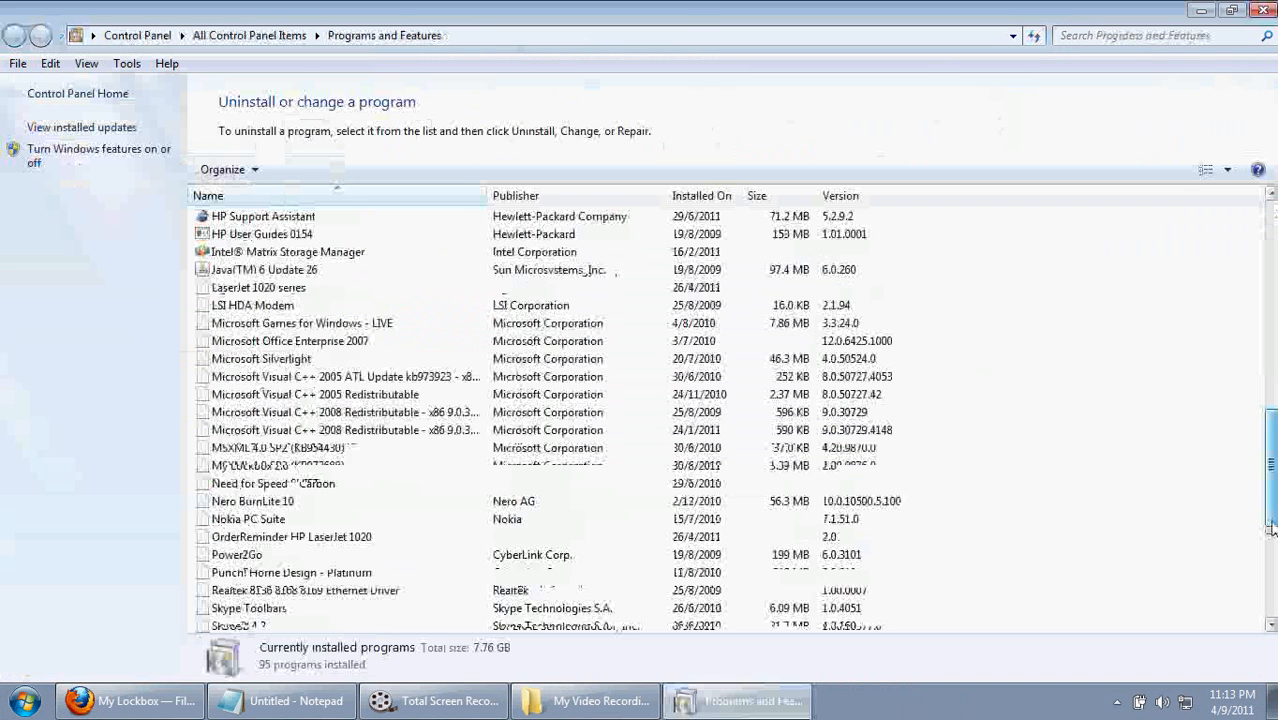
scroll(down, 3)
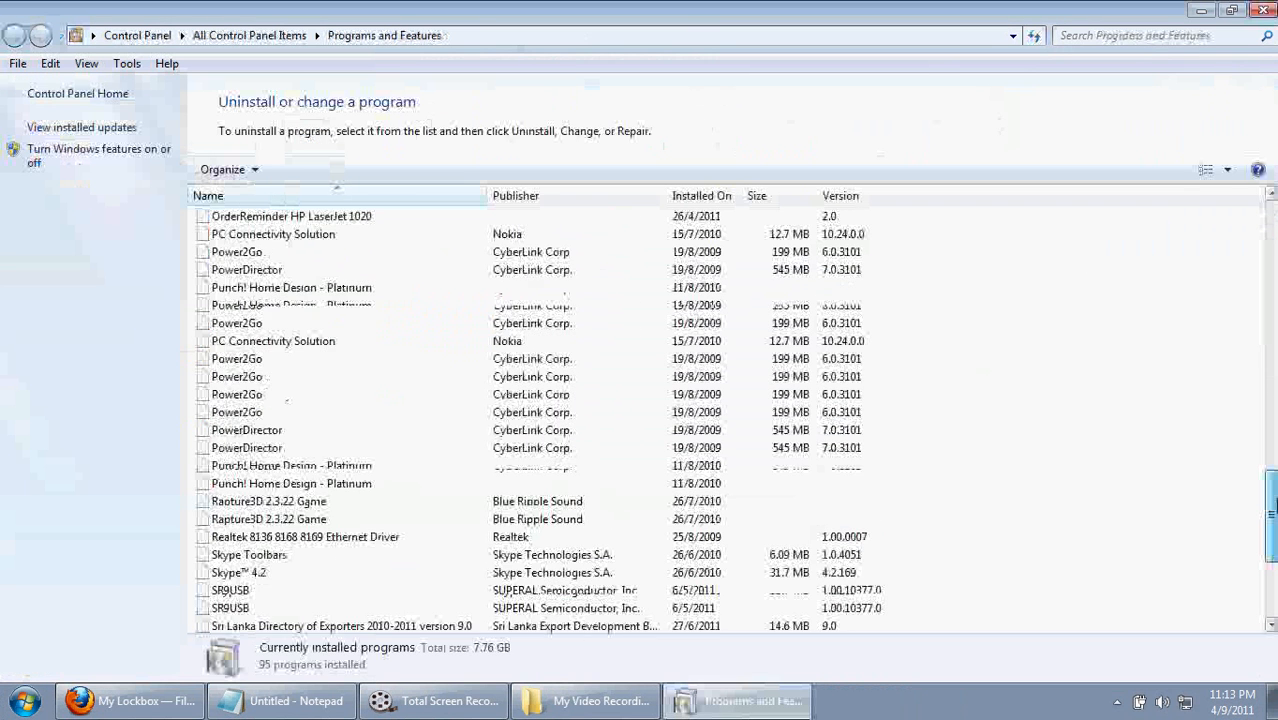
scroll(up, 3)
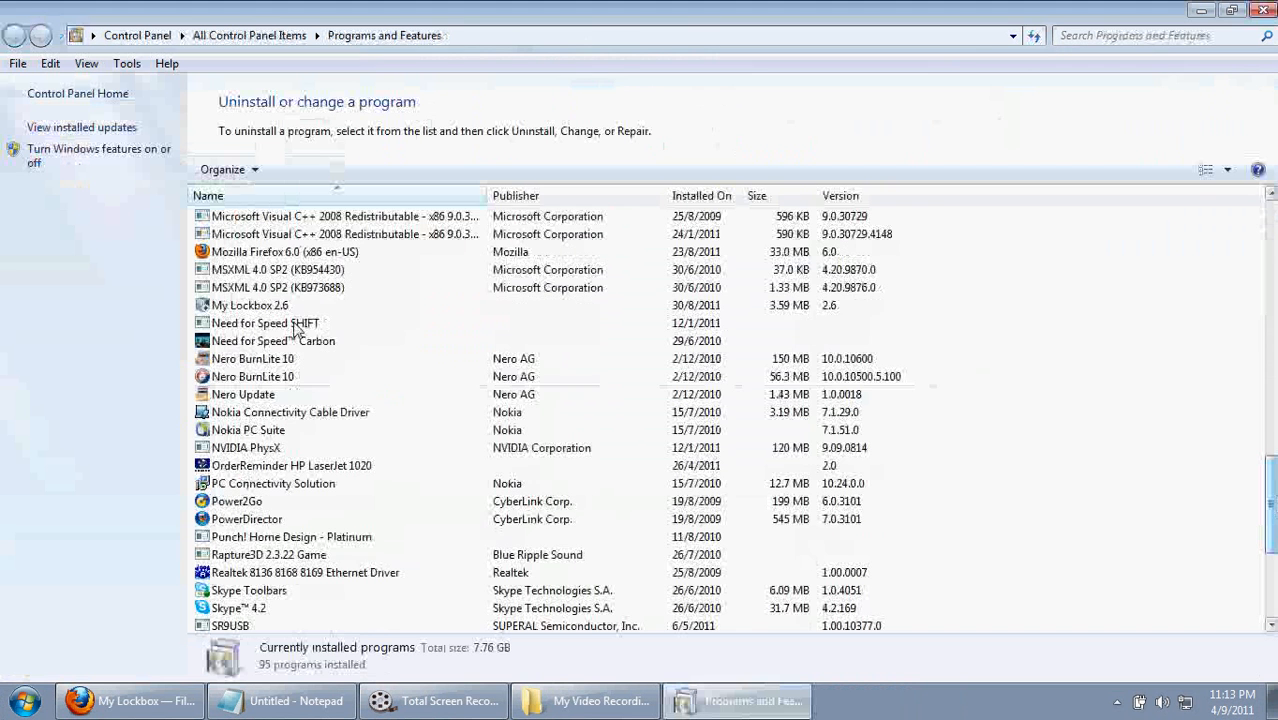
click(248, 304)
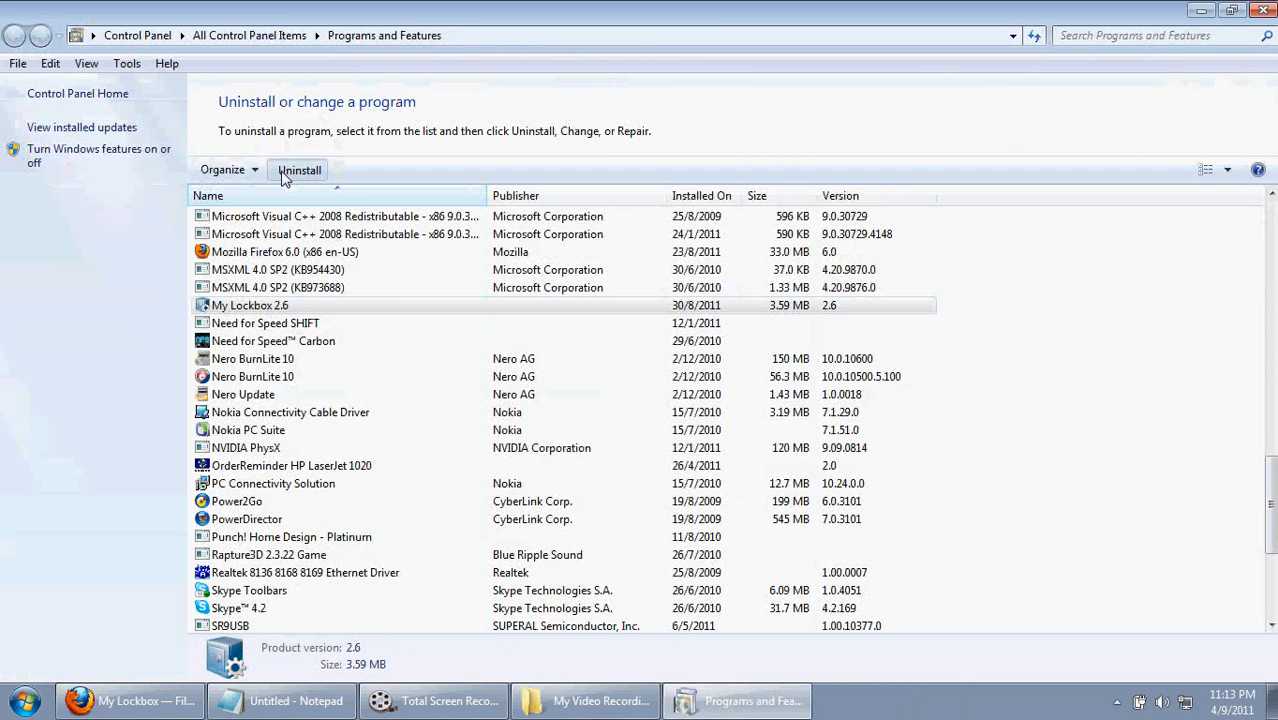
click(298, 168)
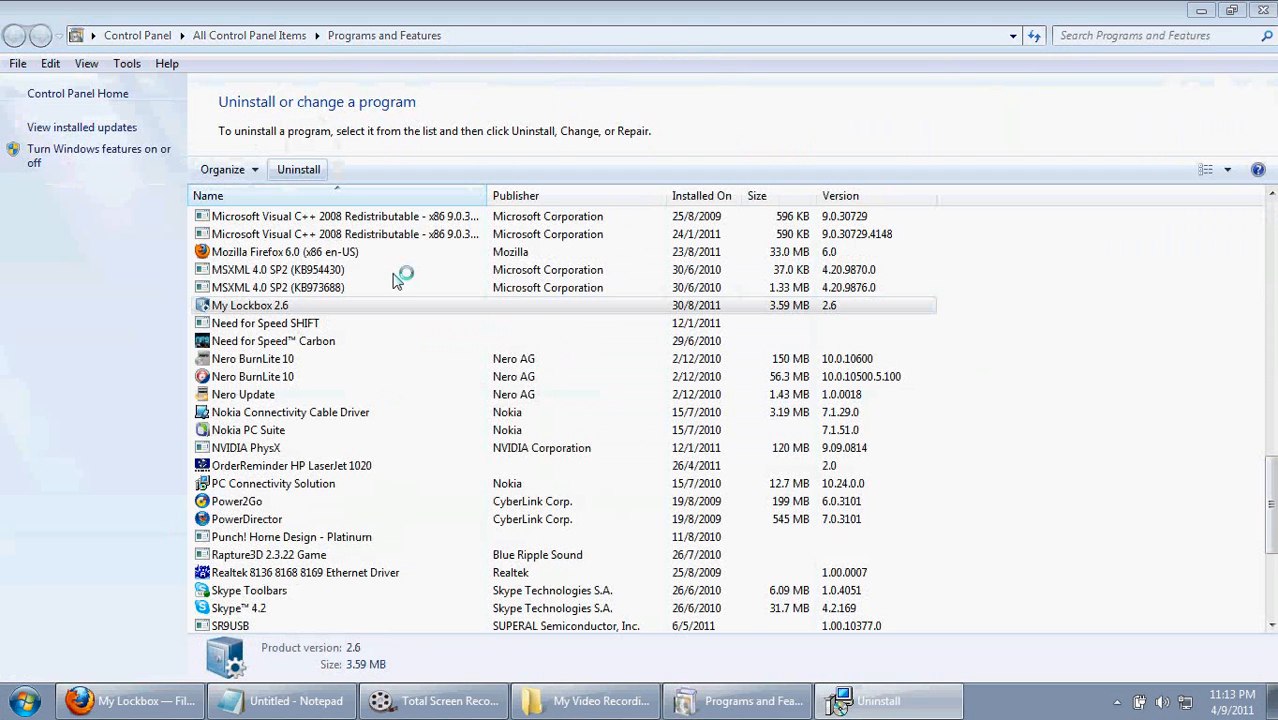
Submit a password for the uninstall, get the invalid-password error and dismiss it.
click(298, 168)
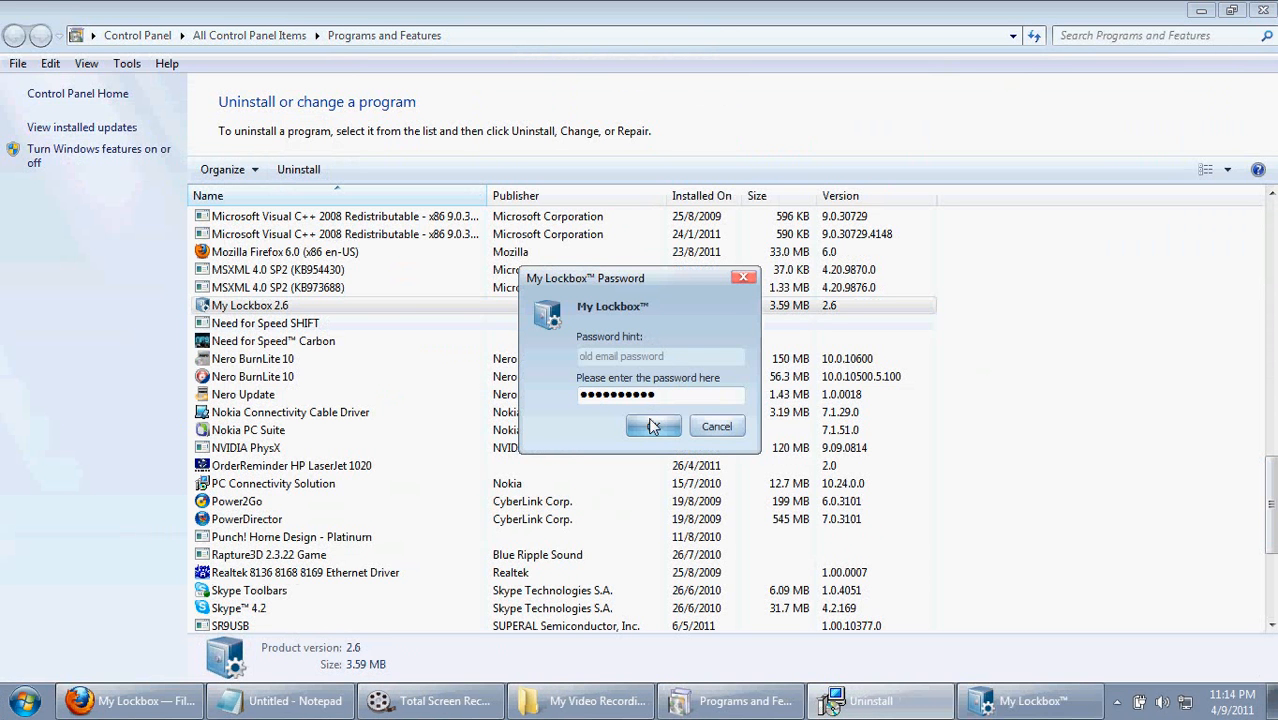
click(652, 426)
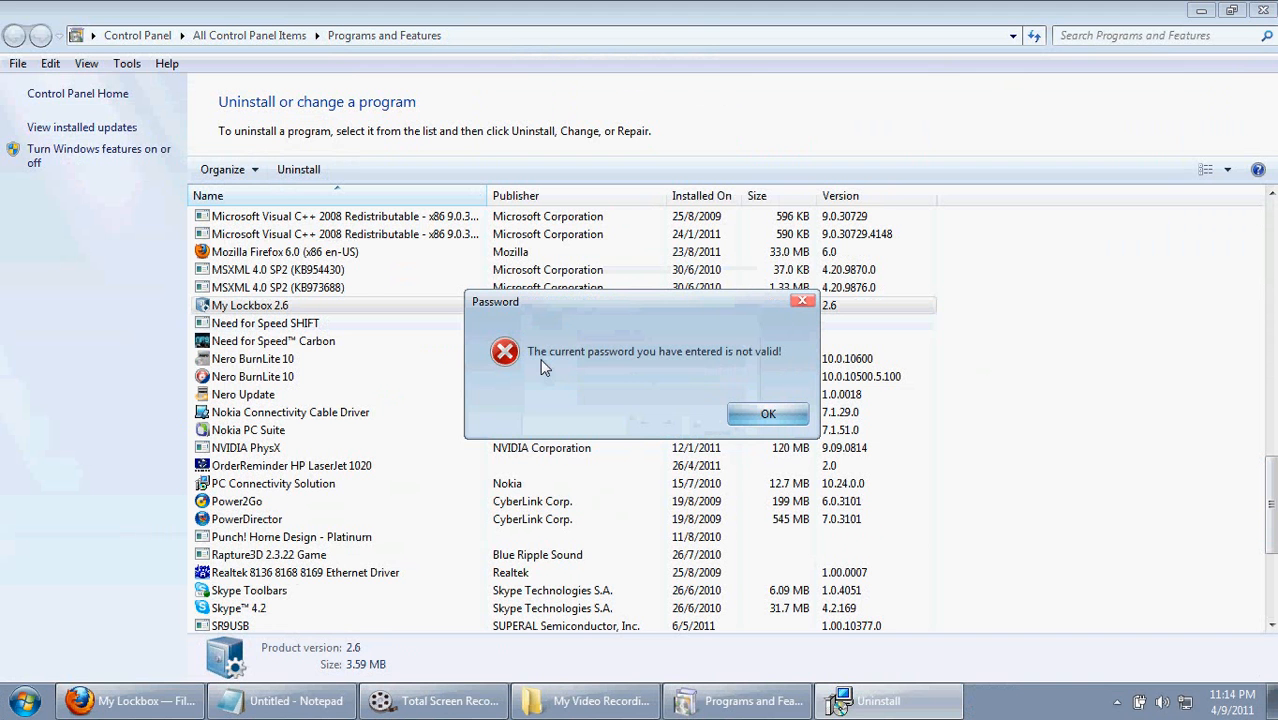
mouse_move(772, 356)
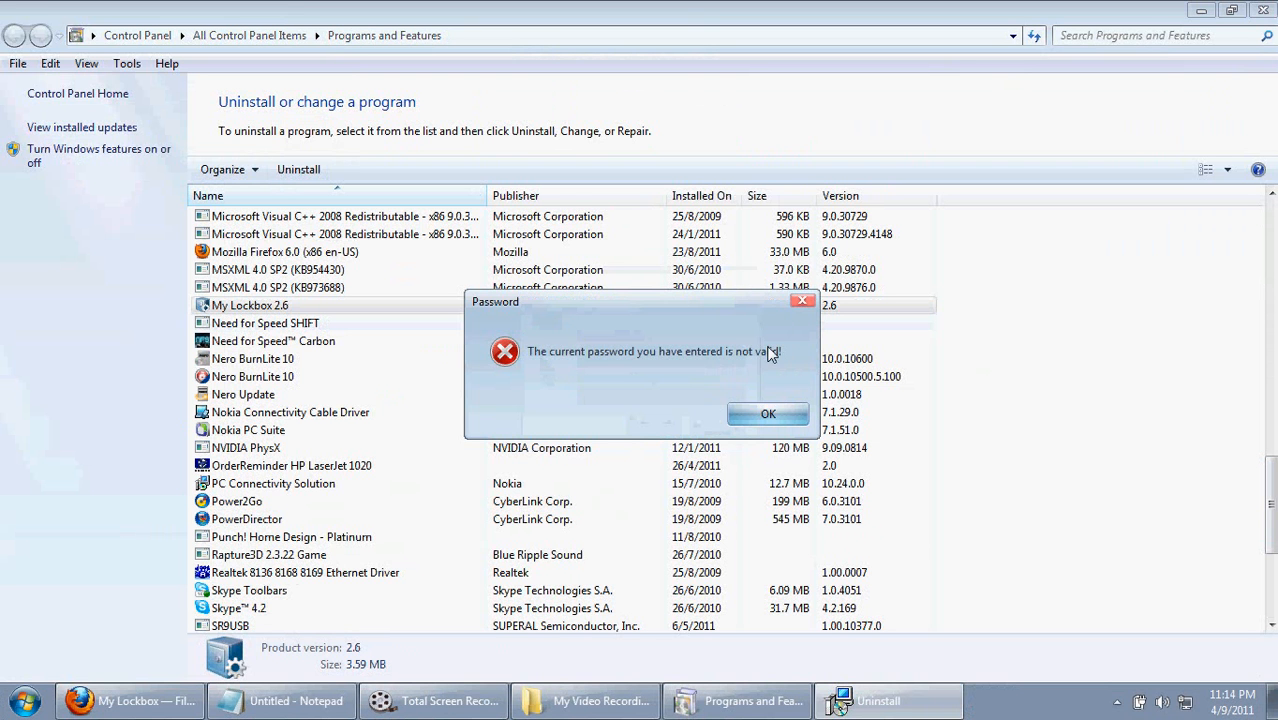
click(768, 414)
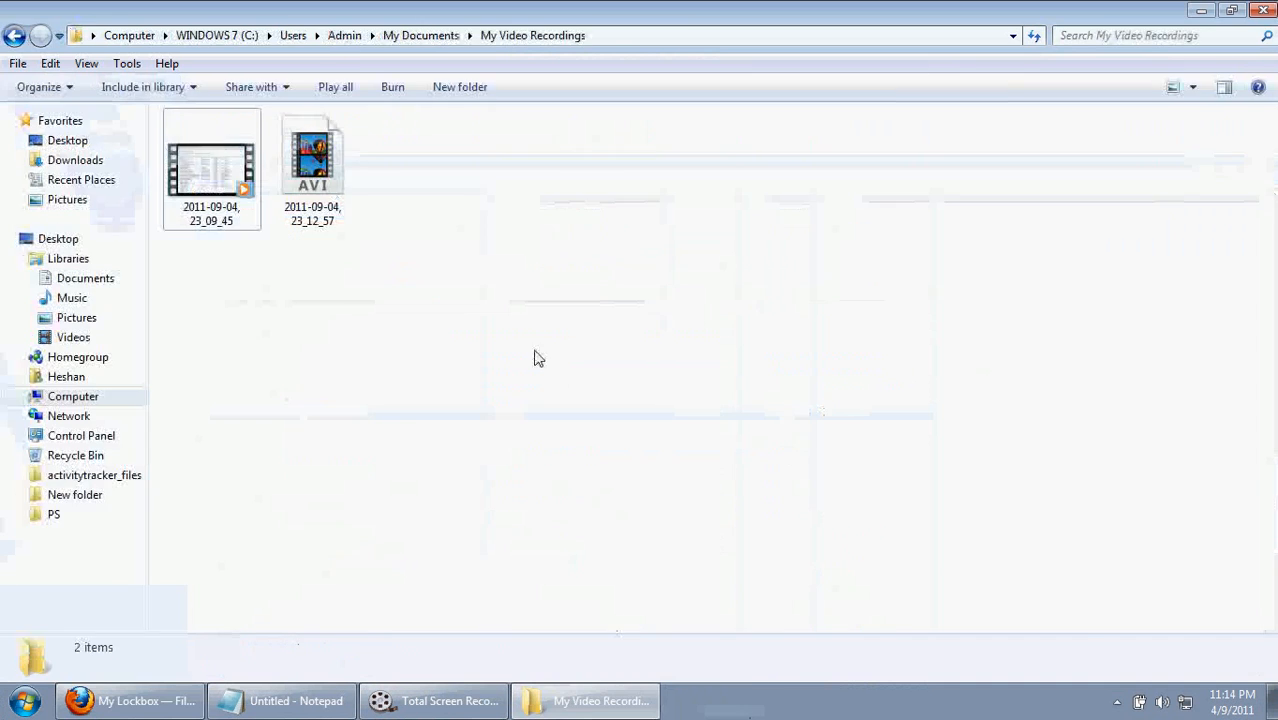
Bring Firefox back to the My Lockbox product page, briefly showing the Start menu's program list.
click(128, 700)
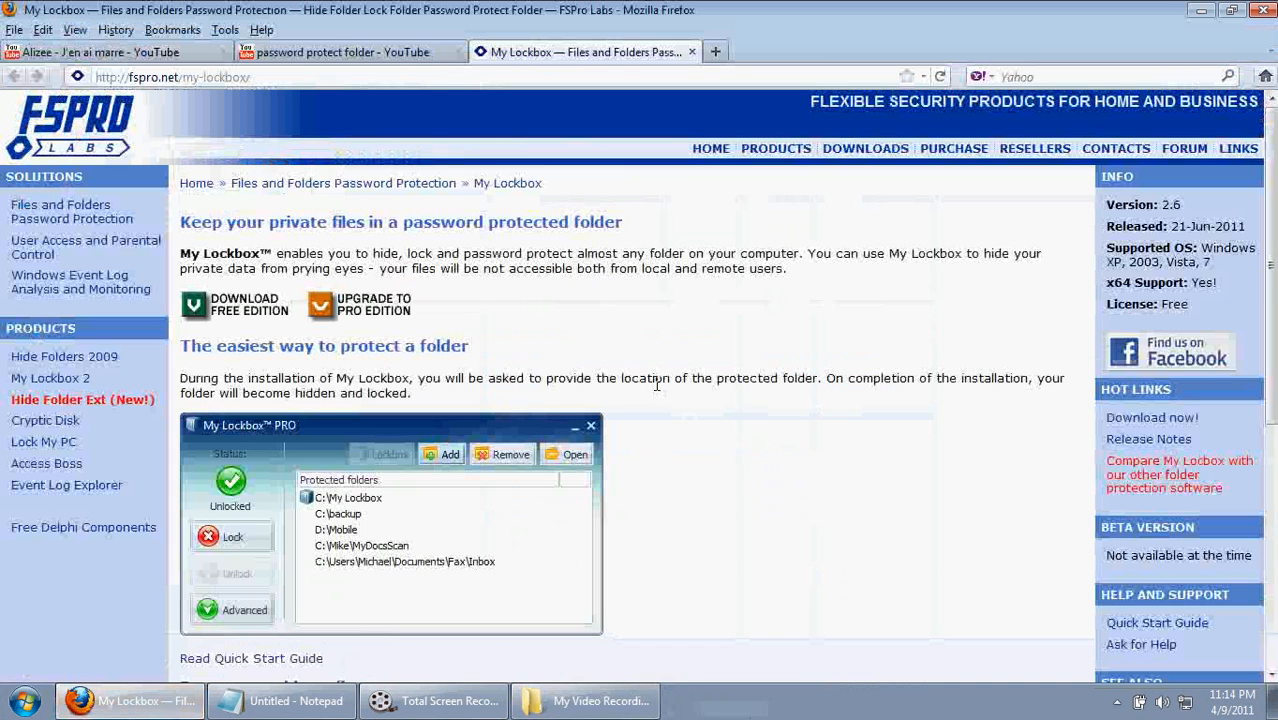
mouse_move(518, 300)
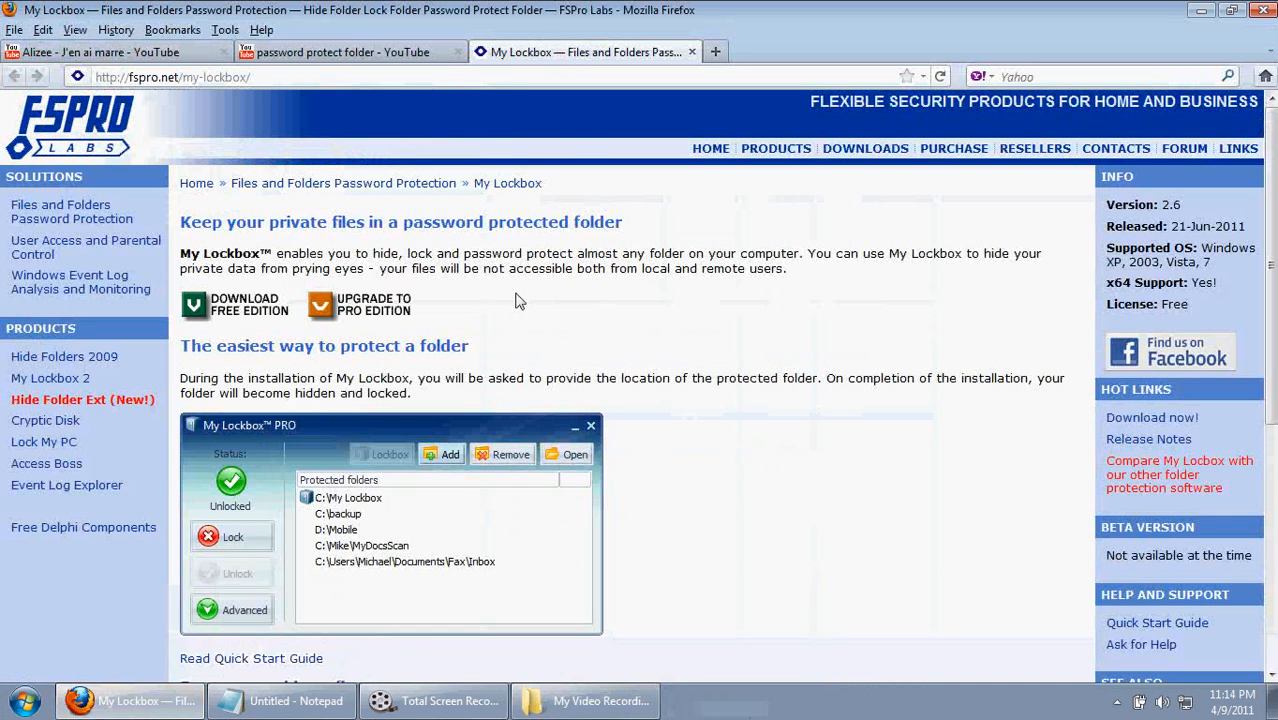
mouse_move(670, 462)
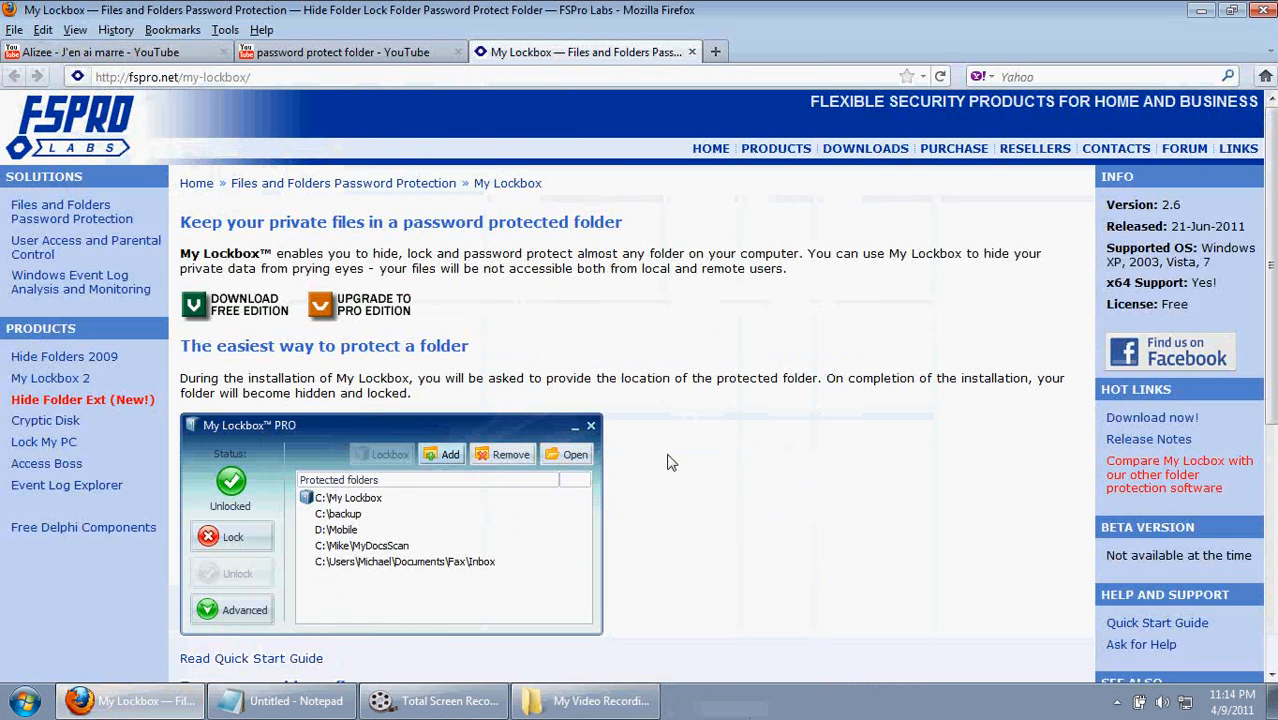
click(16, 700)
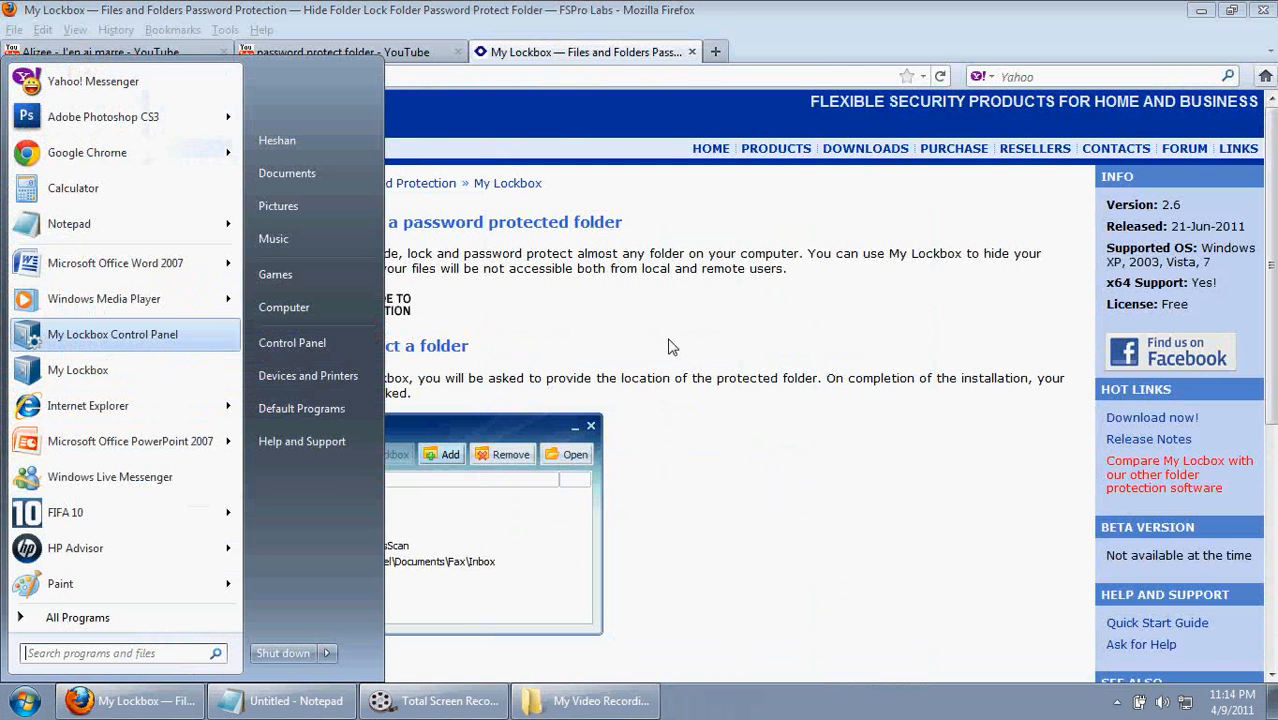
click(670, 348)
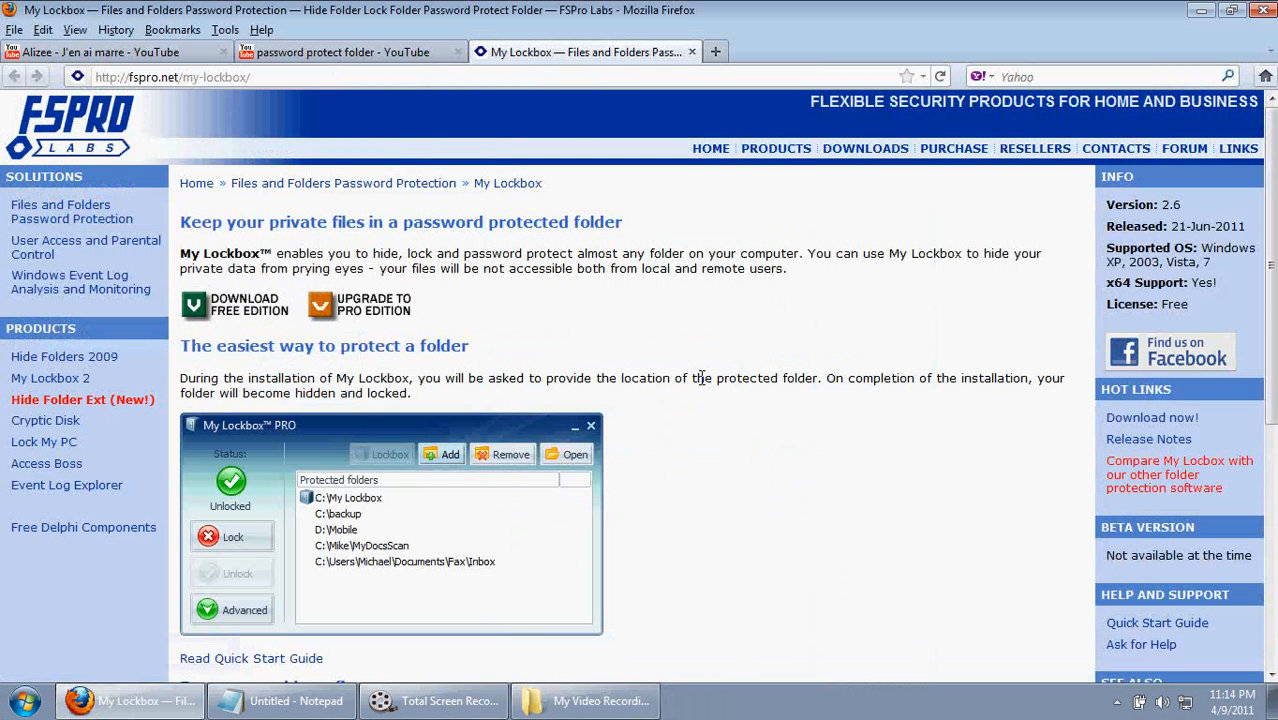
mouse_move(744, 372)
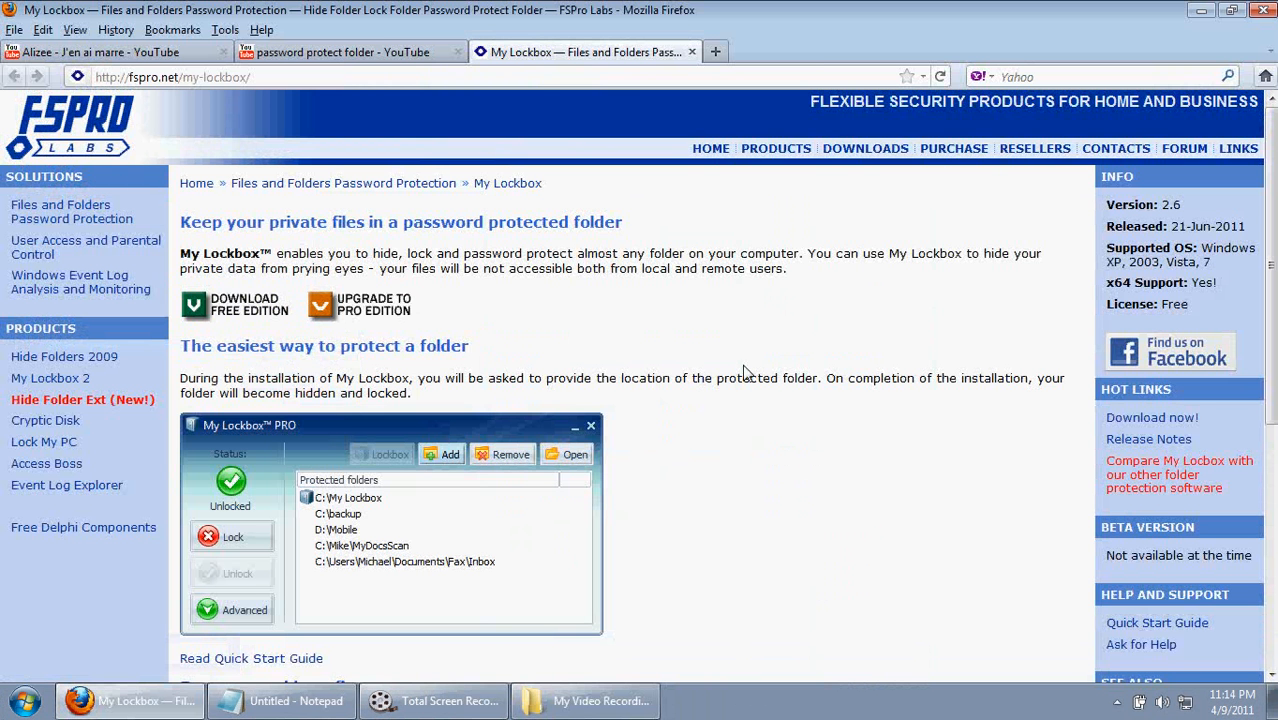